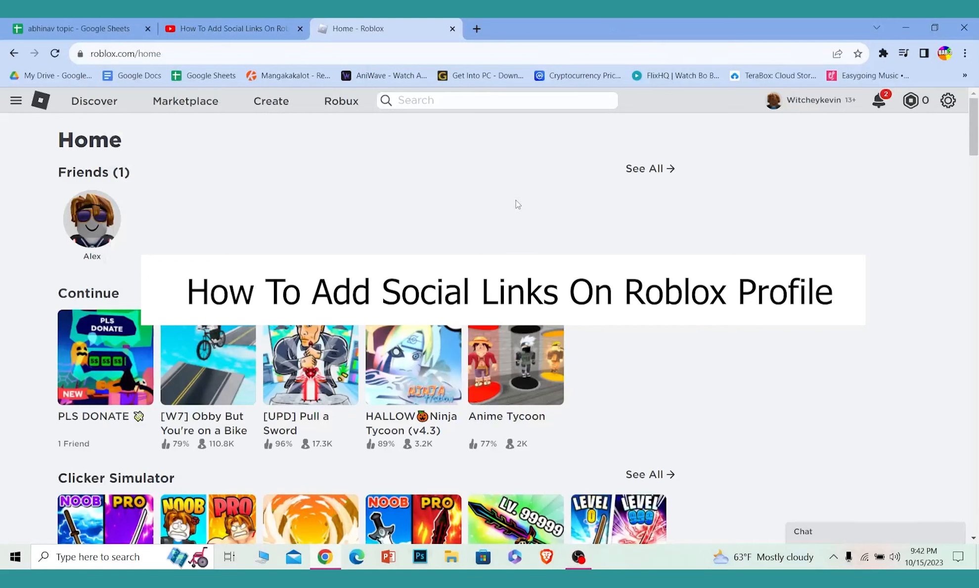
{"action": "mouse_move", "coordinate": [509, 213]}
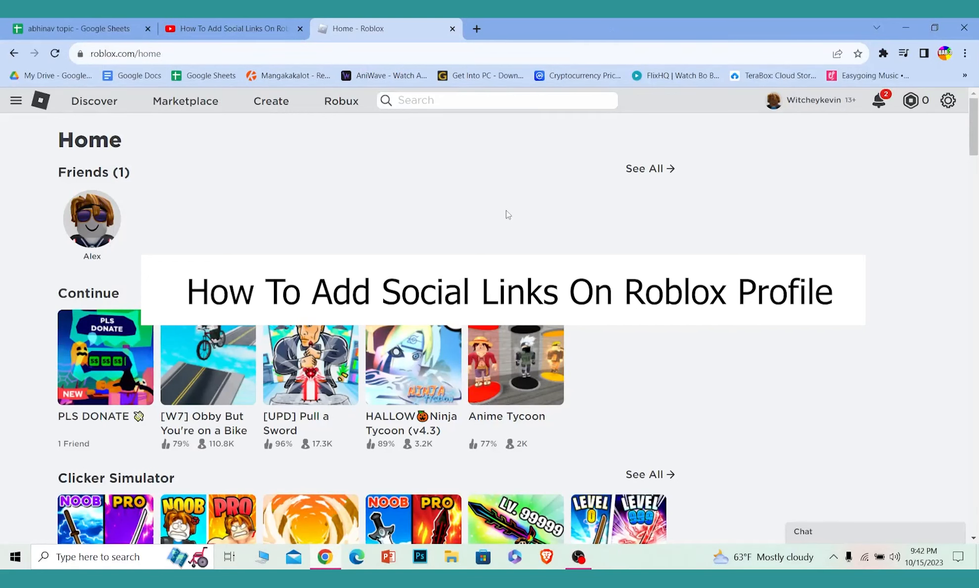
{"action": "mouse_move", "coordinate": [491, 227]}
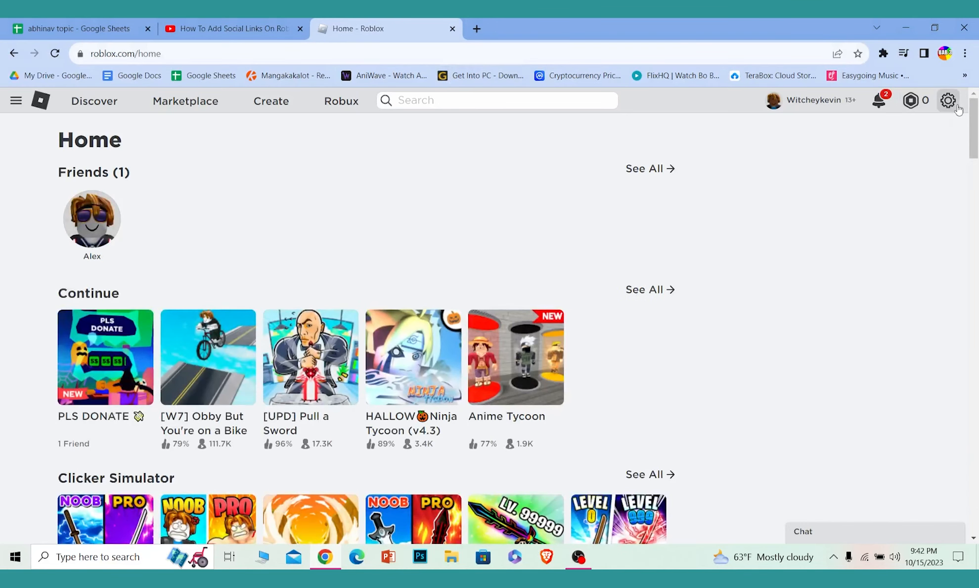
Step: Go to the Roblox My Settings page from the gear icon's account menu
{"action": "left_click", "coordinate": [949, 100]}
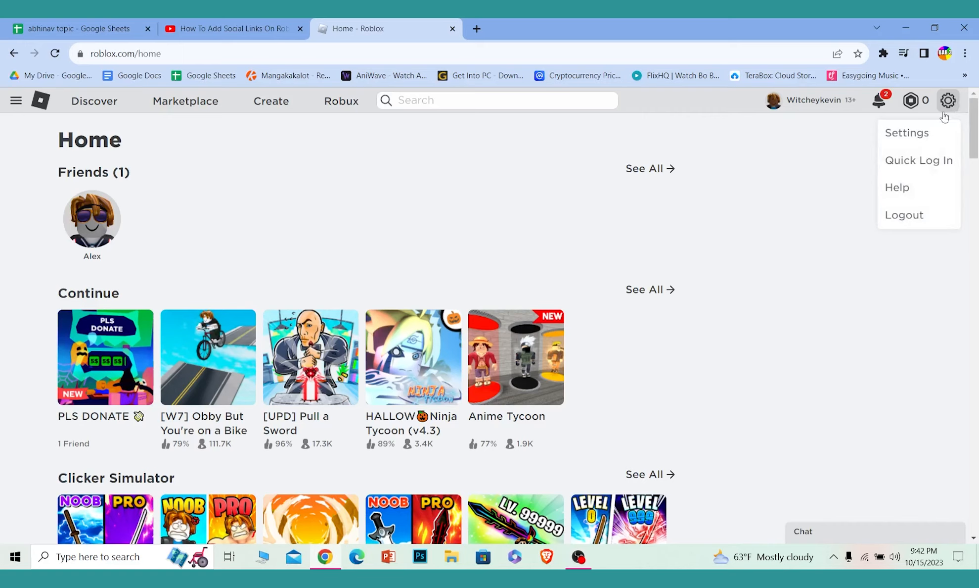
{"action": "mouse_move", "coordinate": [930, 140]}
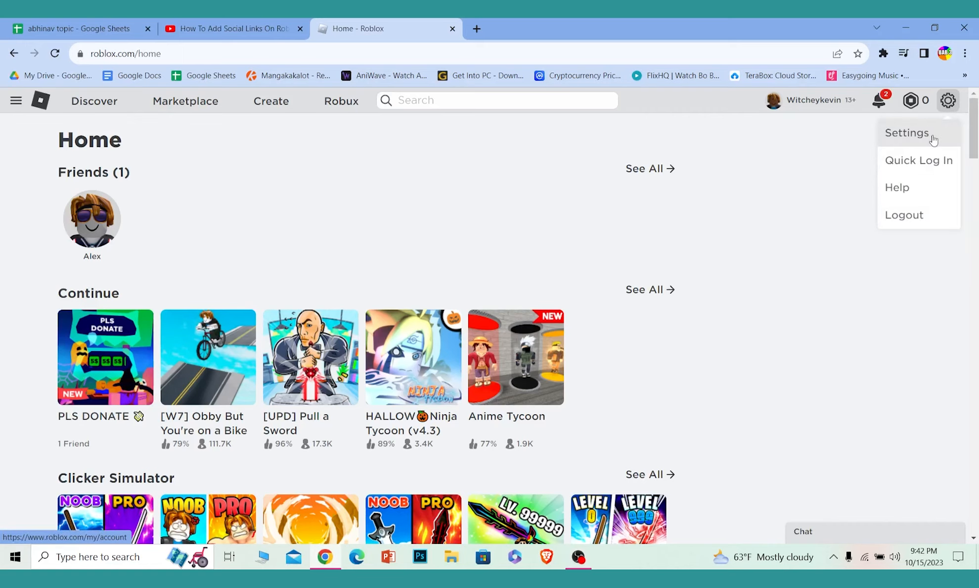
{"action": "left_click", "coordinate": [906, 133]}
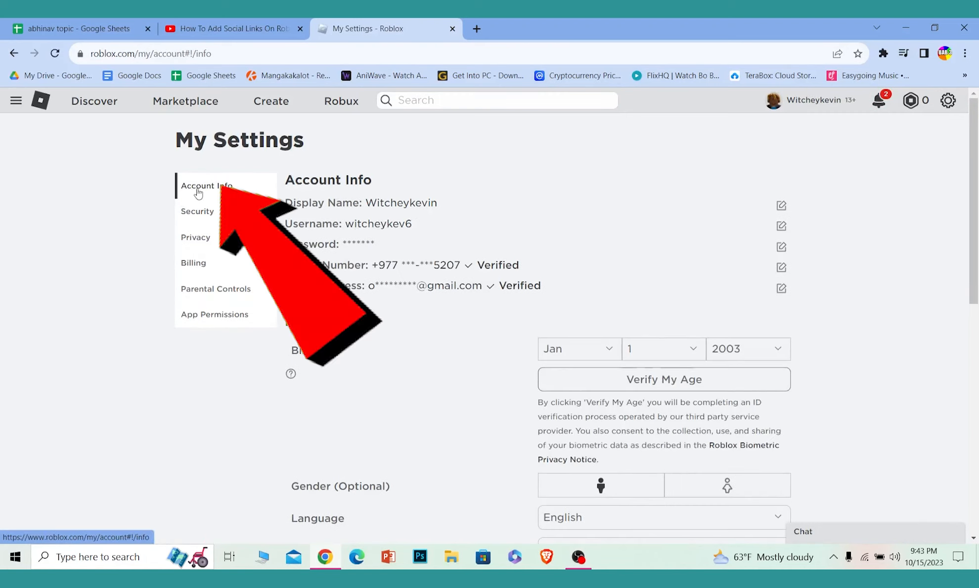
Step: Reach the Social Networks section and start a new blank browser tab beside it
{"action": "scroll", "scroll_direction": "down", "scroll_amount": 3}
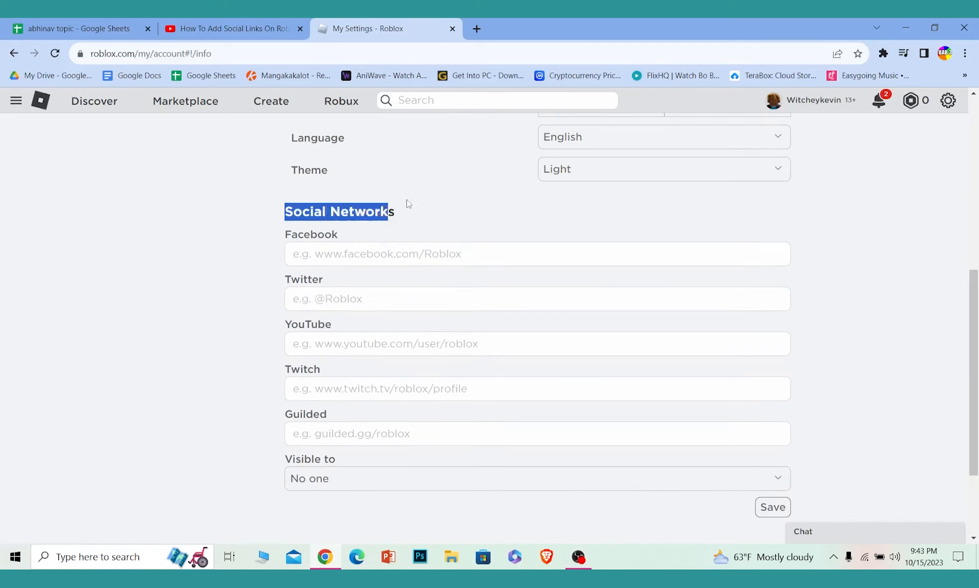
{"action": "left_click", "coordinate": [423, 219]}
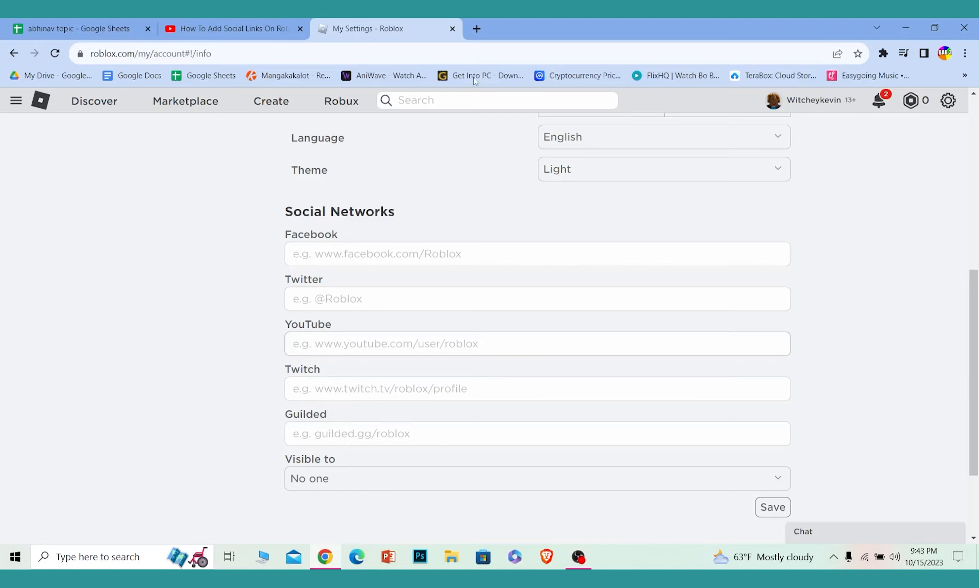
{"action": "left_click", "coordinate": [475, 29]}
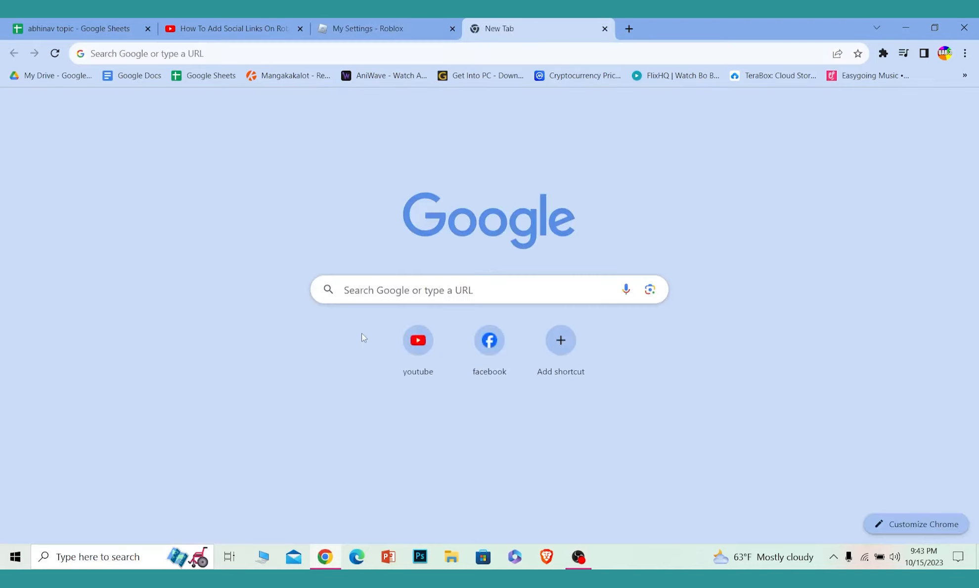
Step: In YouTube, reach the WITCHEY KEVIN channel from Subscriptions and select its URL for copying
{"action": "left_click", "coordinate": [373, 27]}
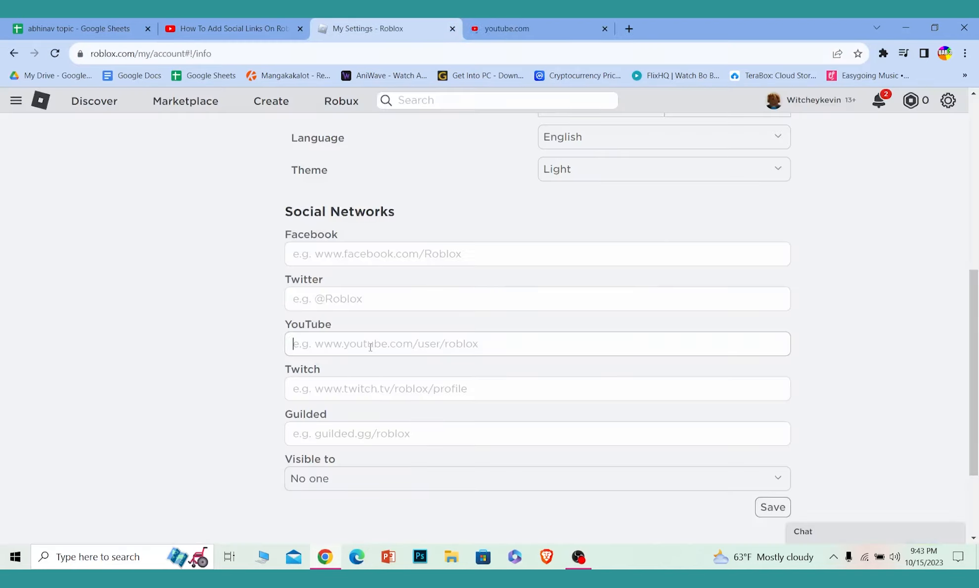
{"action": "left_click", "coordinate": [522, 27]}
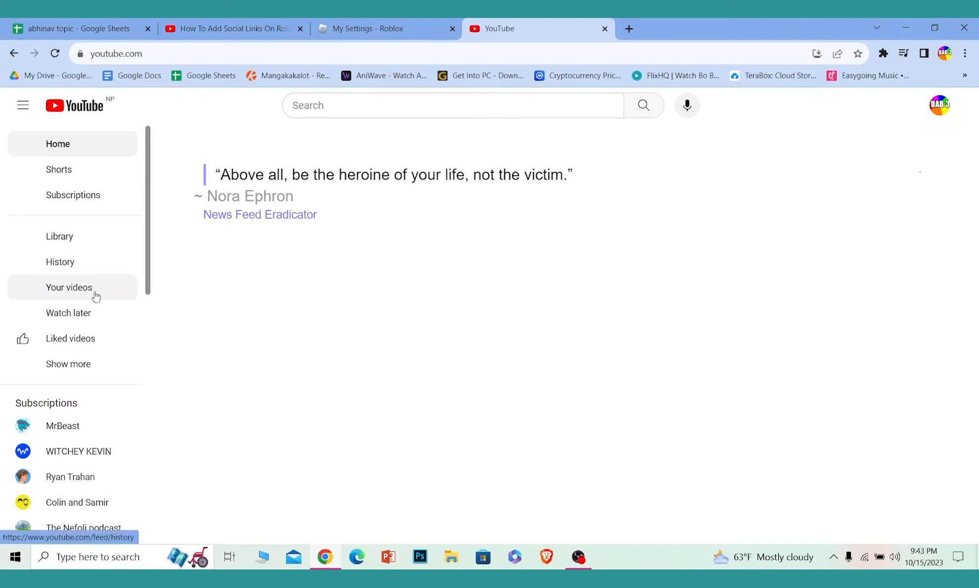
{"action": "scroll", "scroll_direction": "down", "scroll_amount": 3}
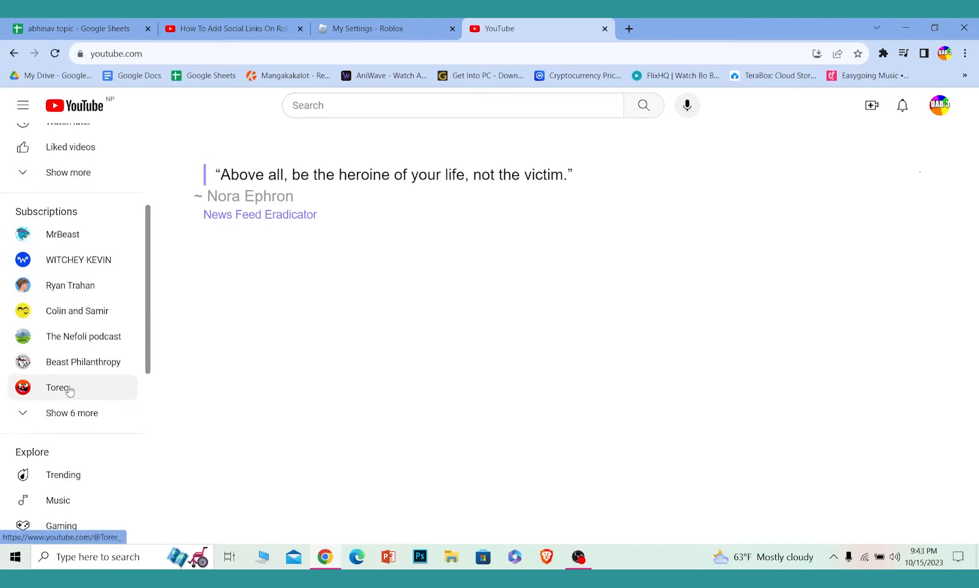
{"action": "left_click", "coordinate": [78, 259]}
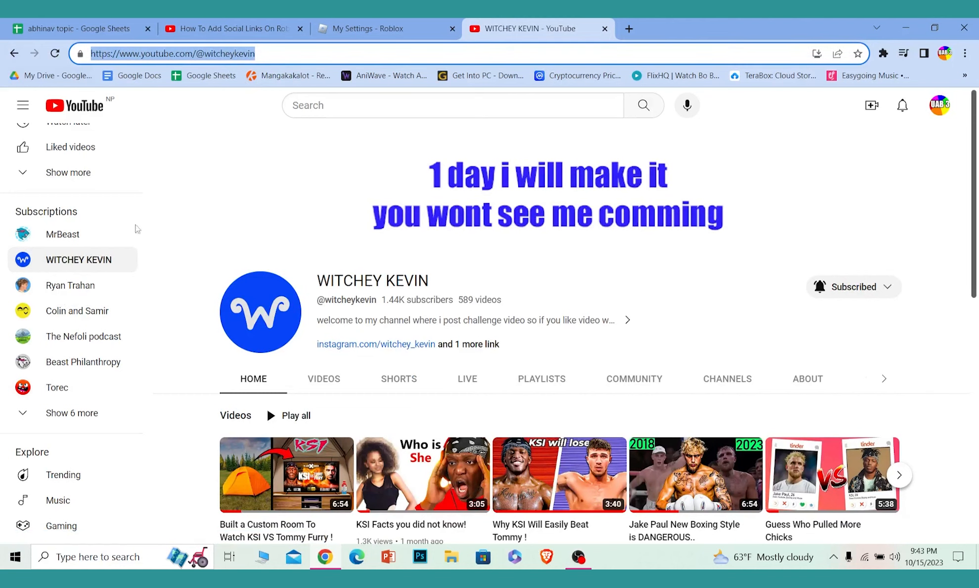
{"action": "left_click", "coordinate": [376, 28]}
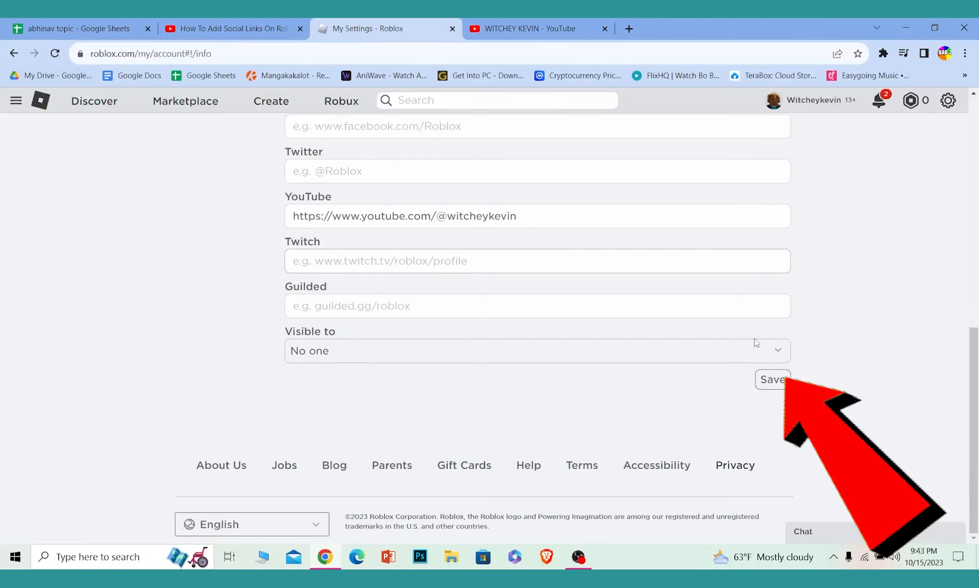
Step: Save the Social Networks settings with the YouTube channel link and confirm the success message
{"action": "left_click", "coordinate": [773, 379]}
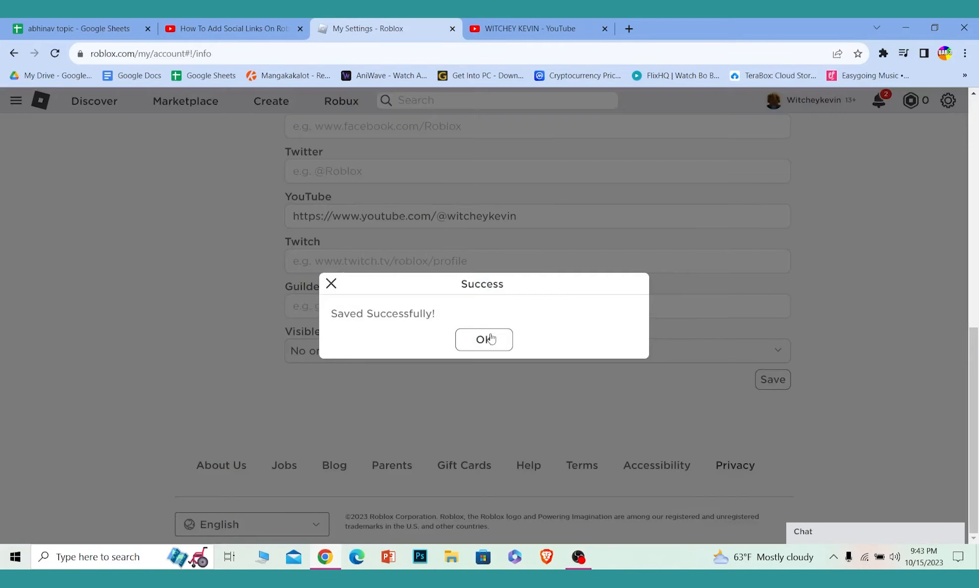
{"action": "left_click", "coordinate": [484, 339]}
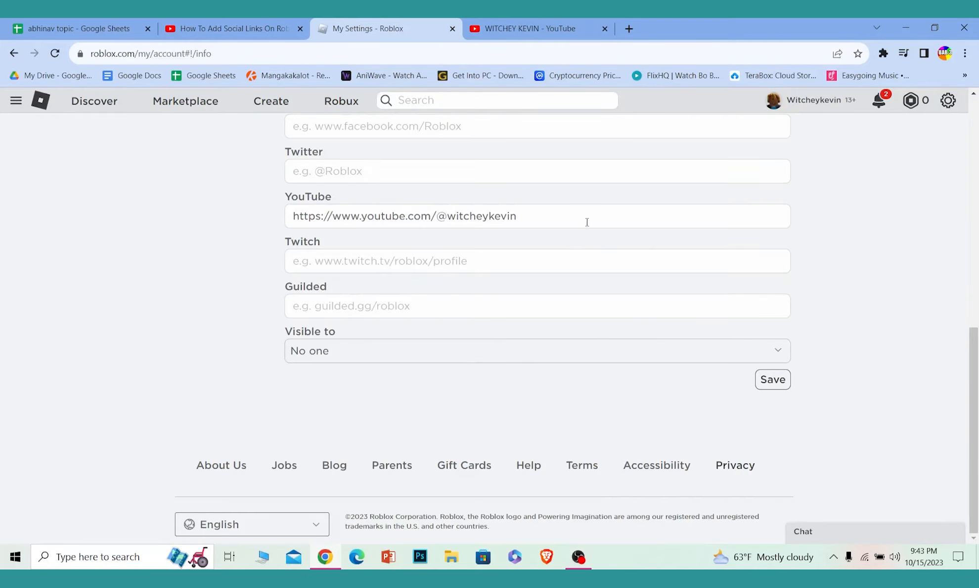
{"action": "mouse_move", "coordinate": [413, 366]}
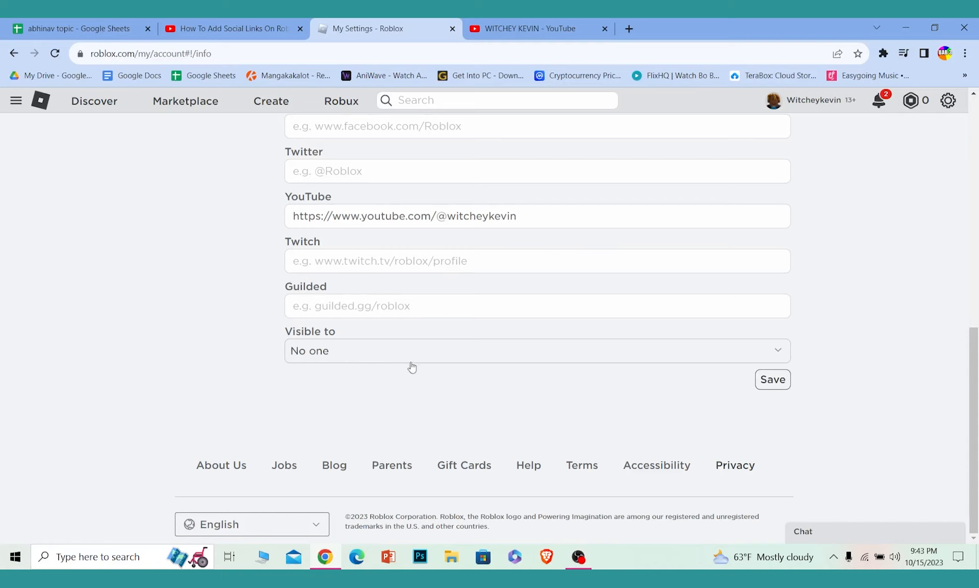
{"action": "mouse_move", "coordinate": [347, 332]}
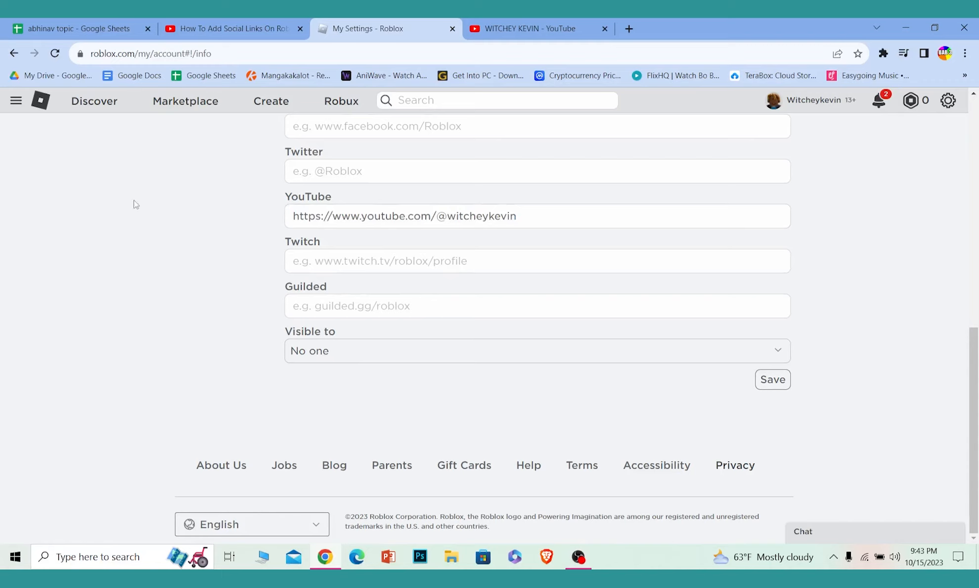
Step: Set social link visibility to Everyone, save it, and return to the top of My Settings
{"action": "left_click", "coordinate": [536, 350]}
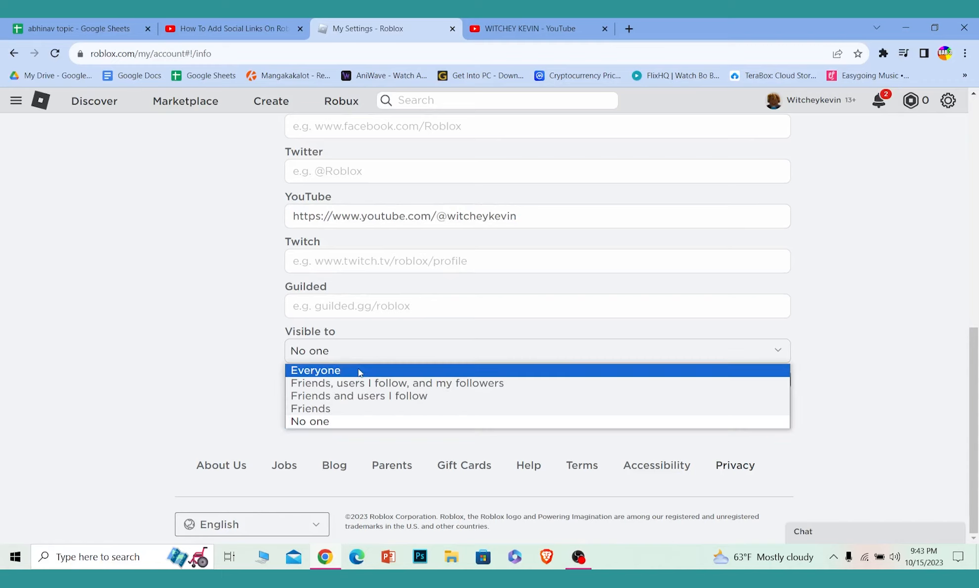
{"action": "left_click", "coordinate": [316, 370]}
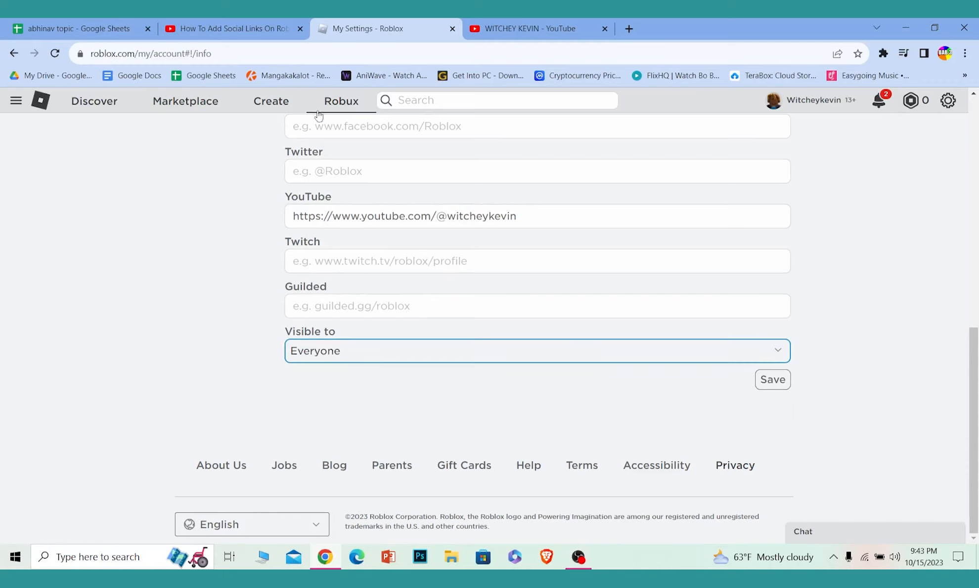
{"action": "double_click", "coordinate": [402, 215]}
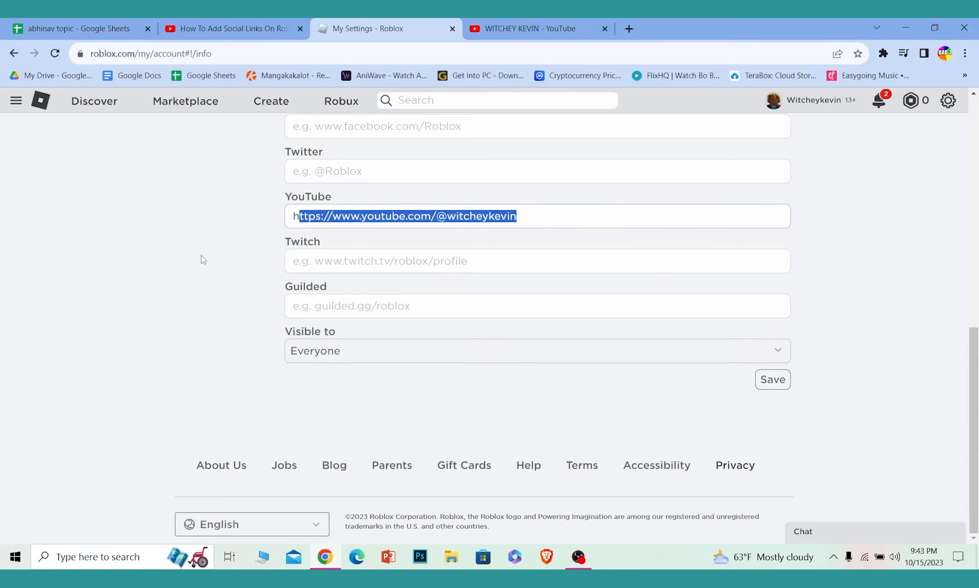
{"action": "left_click", "coordinate": [772, 378]}
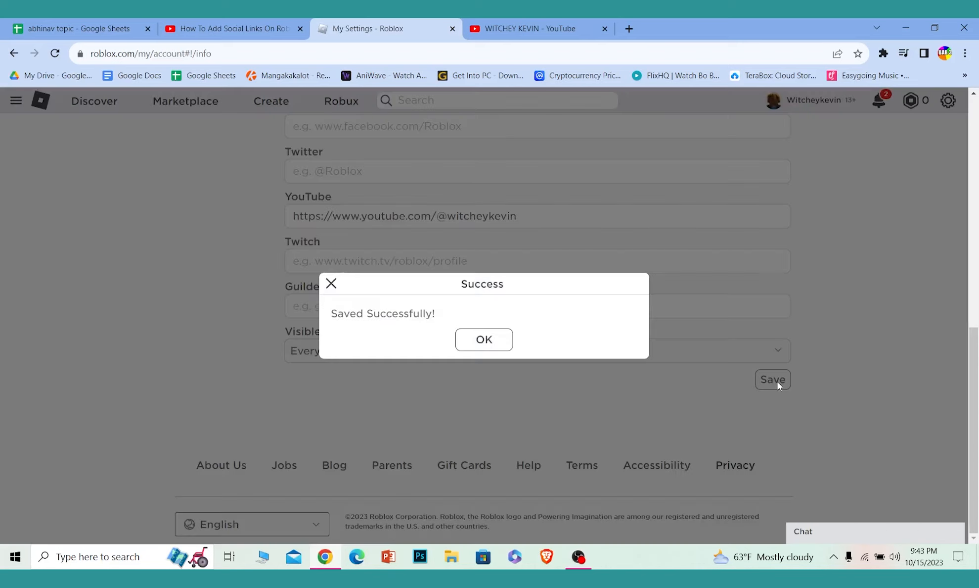
{"action": "left_click", "coordinate": [483, 340]}
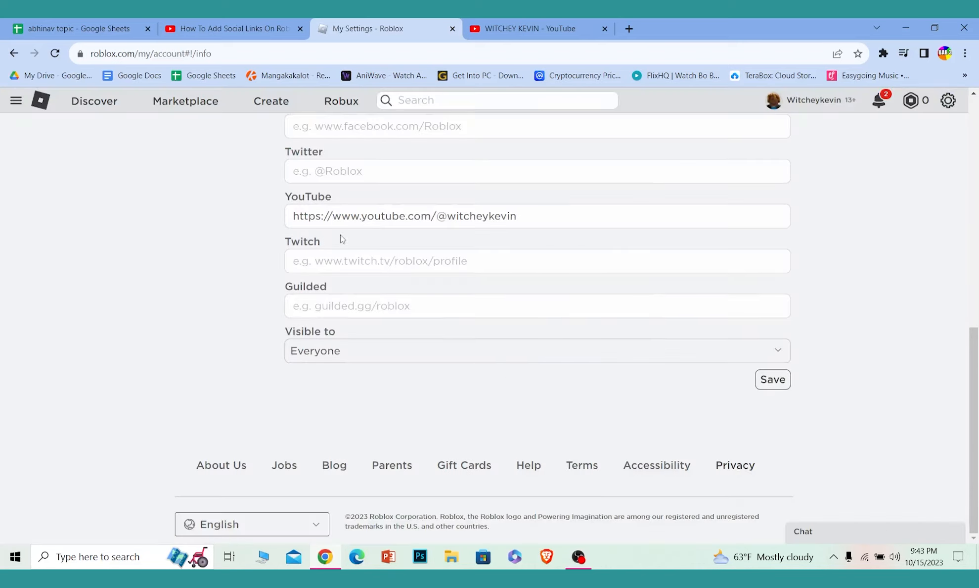
{"action": "scroll", "scroll_direction": "up", "scroll_amount": 3}
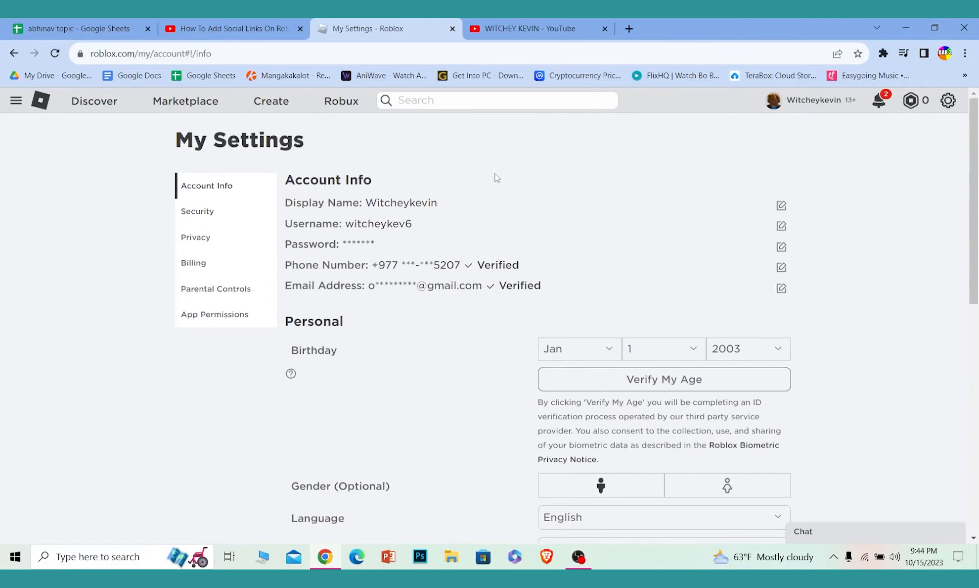